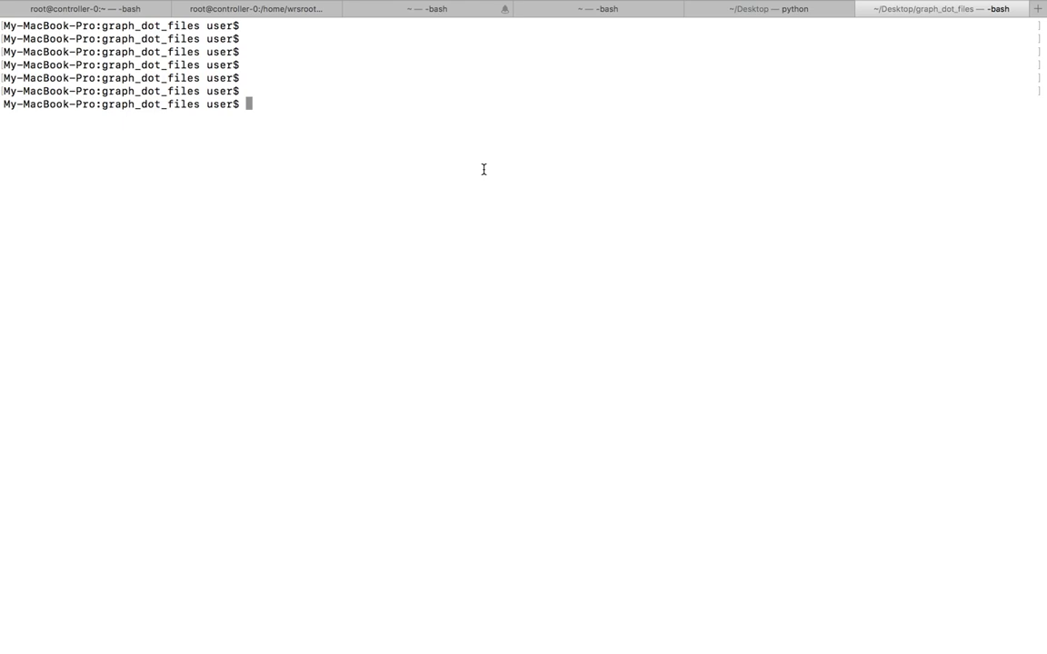
Run 'brew install graphviz' to start installing Graphviz
text(brew install graphviz)
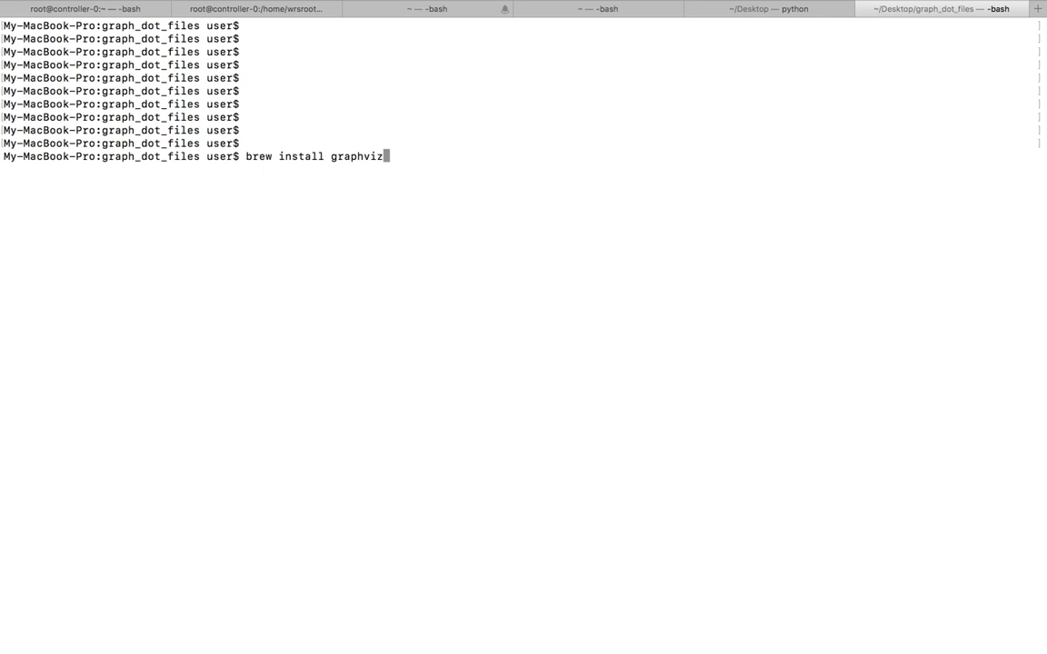
key(Return)
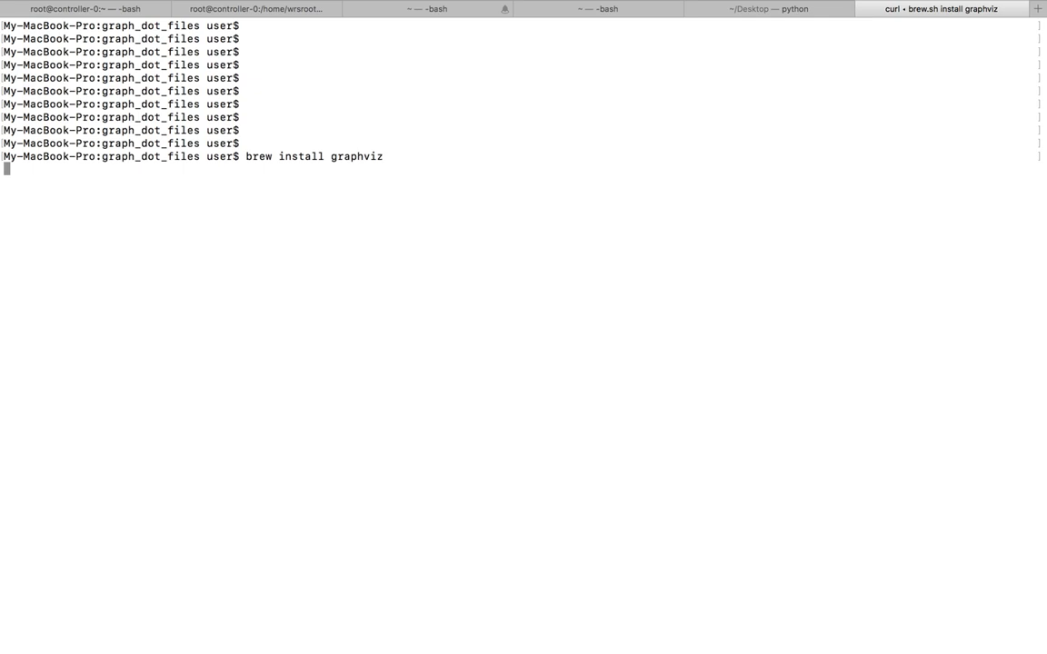
Wait for Homebrew to install Graphviz 2.40.1 and its dependencies
key(Return)
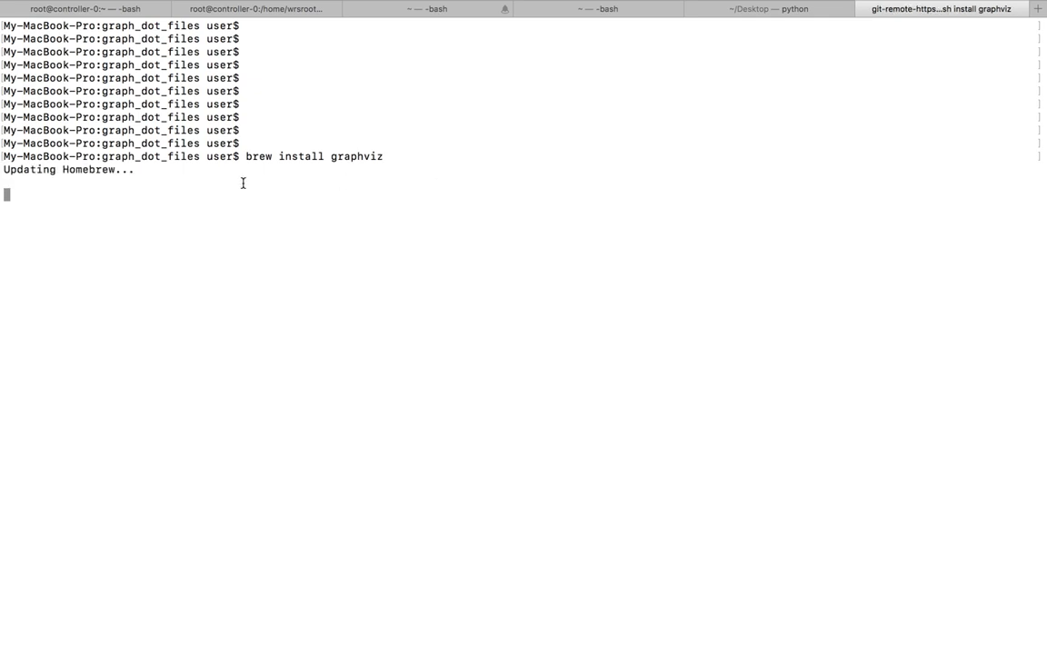
mouse_move(210, 271)
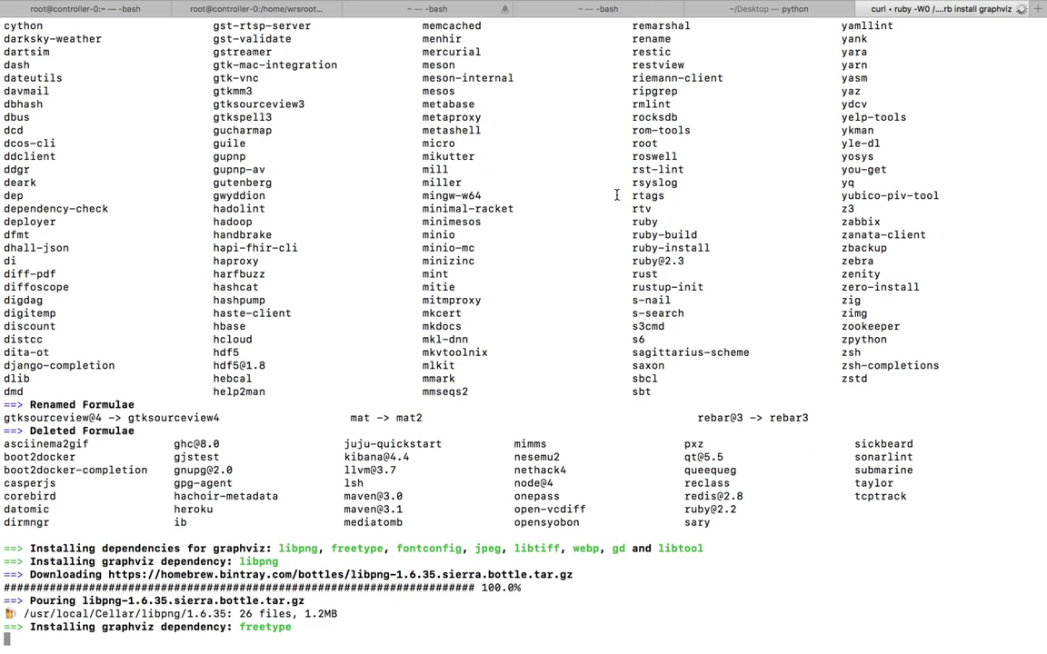
scroll(down, 3)
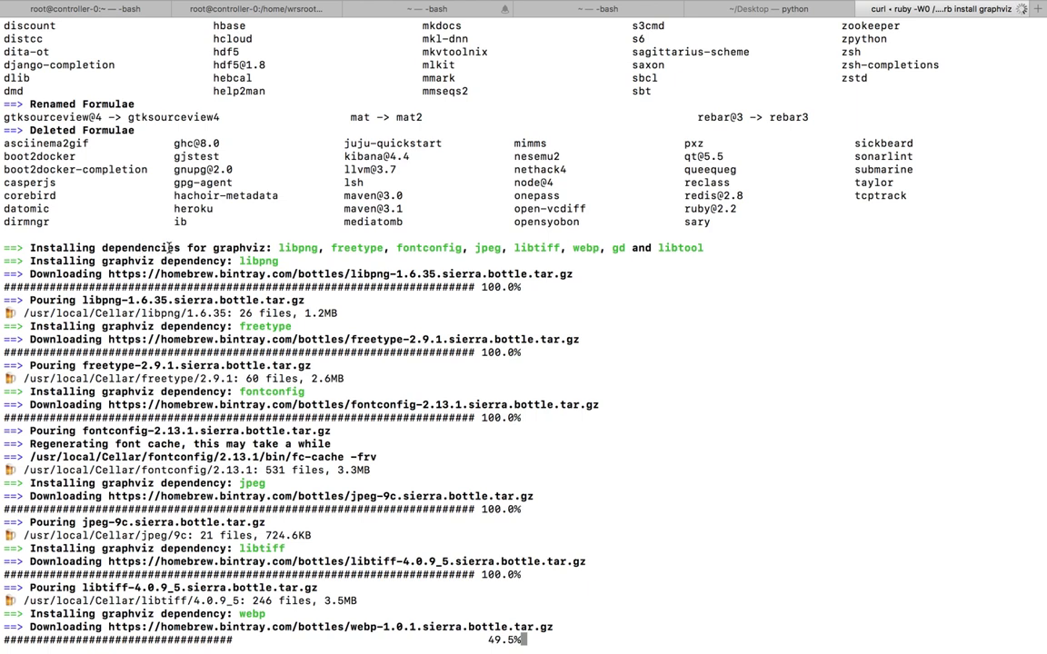
mouse_move(285, 247)
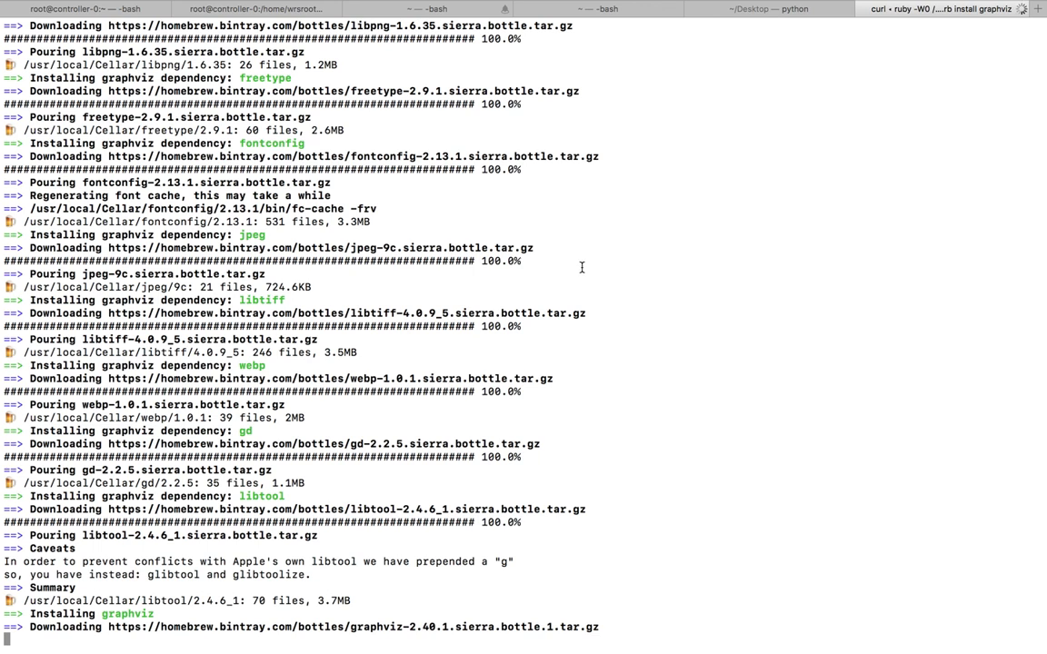
mouse_move(364, 640)
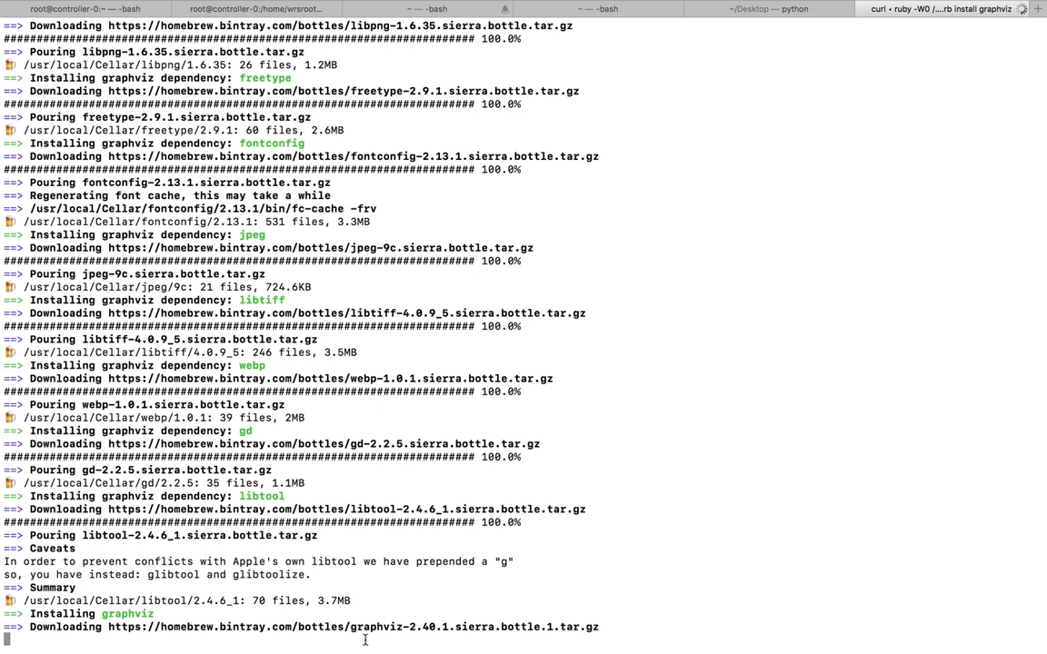
double_click(128, 614)
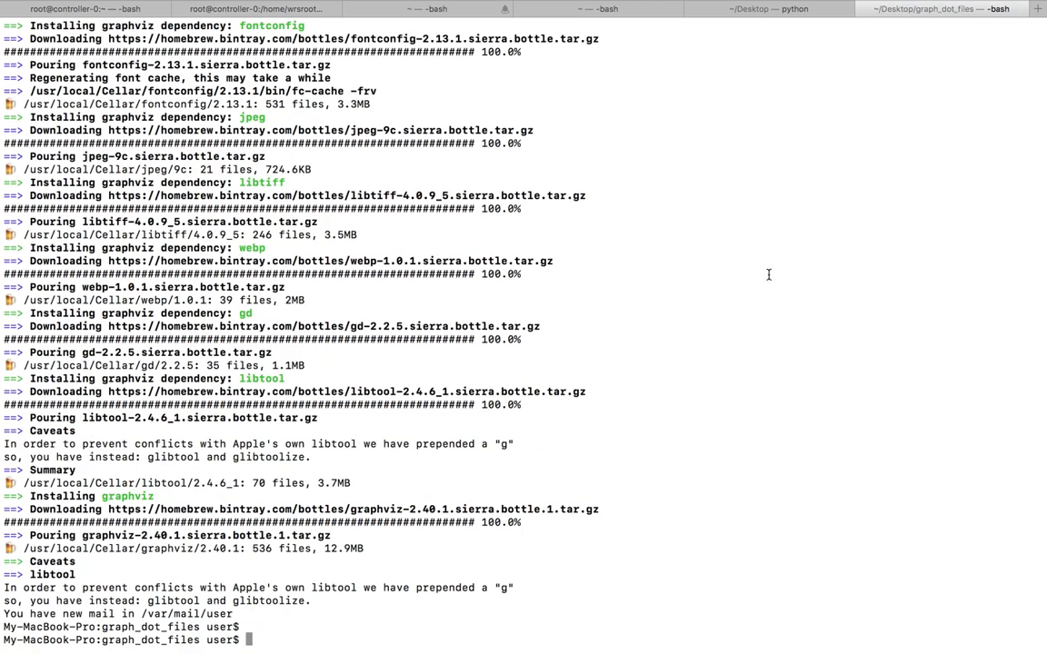
List graph command completions, try 'dot' with no arguments, and abort it with Ctrl+C
scroll(down, 3)
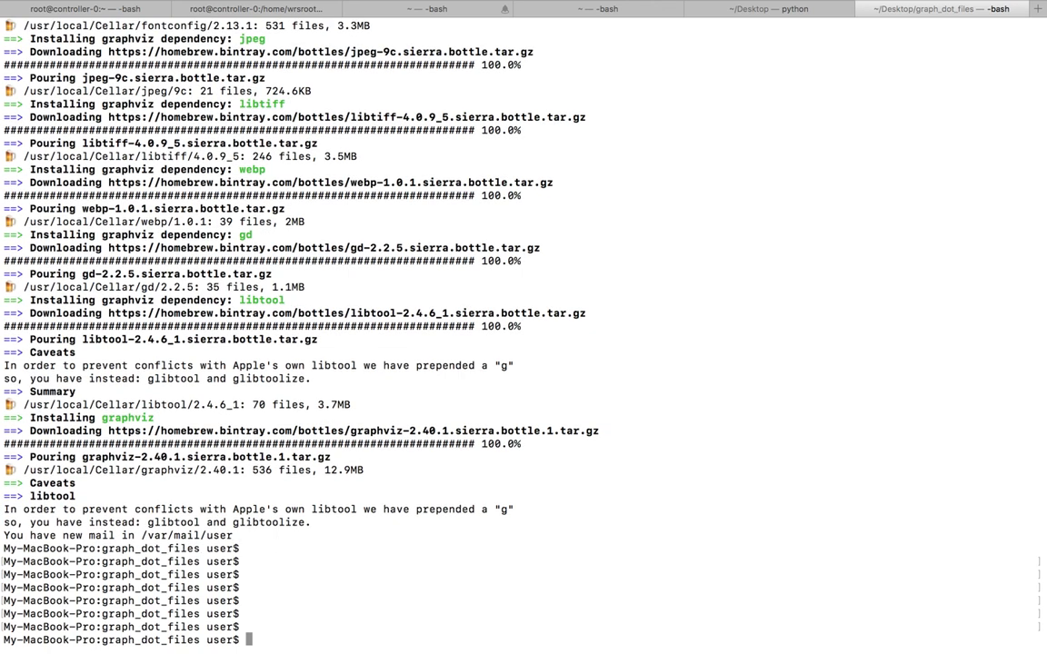
text(graph)
text(d)
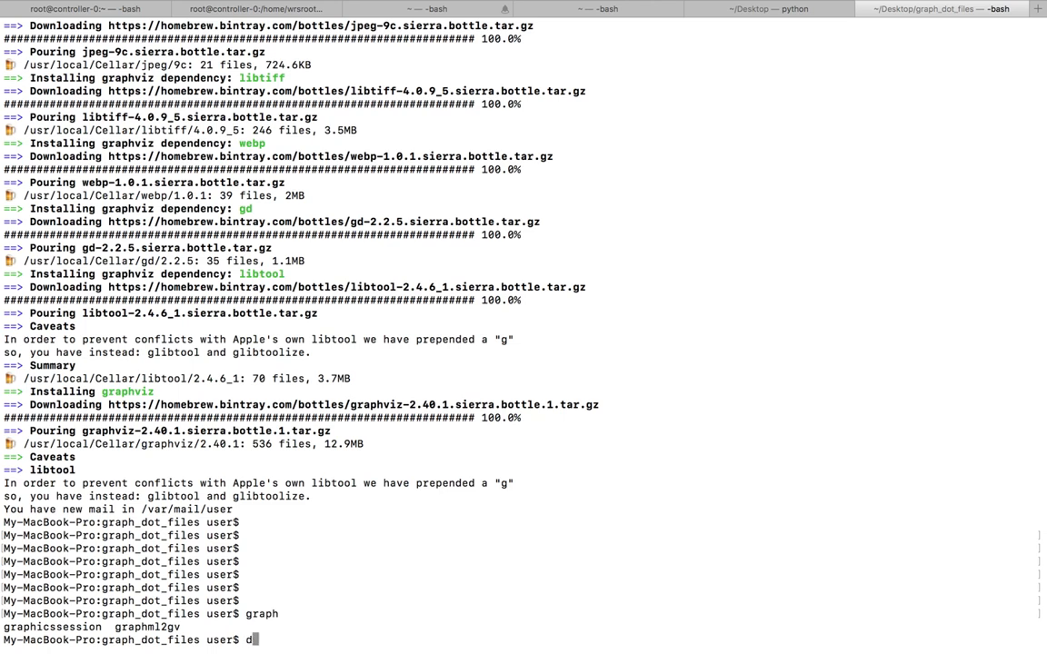
text(ot)
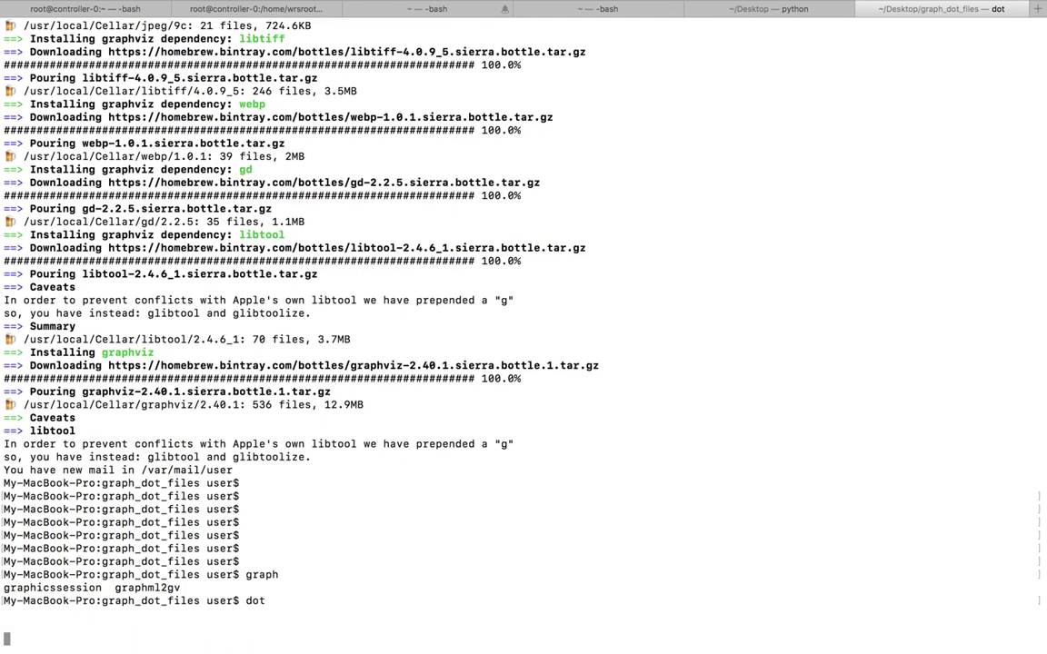
scroll(up, 3)
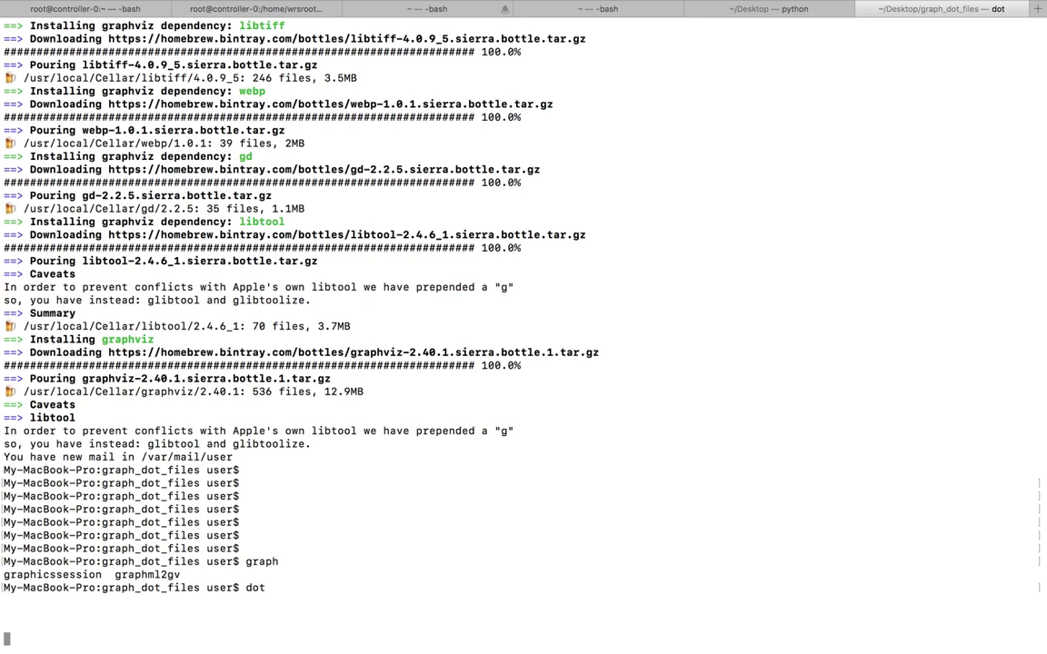
key(ctrl+c)
text(ls)
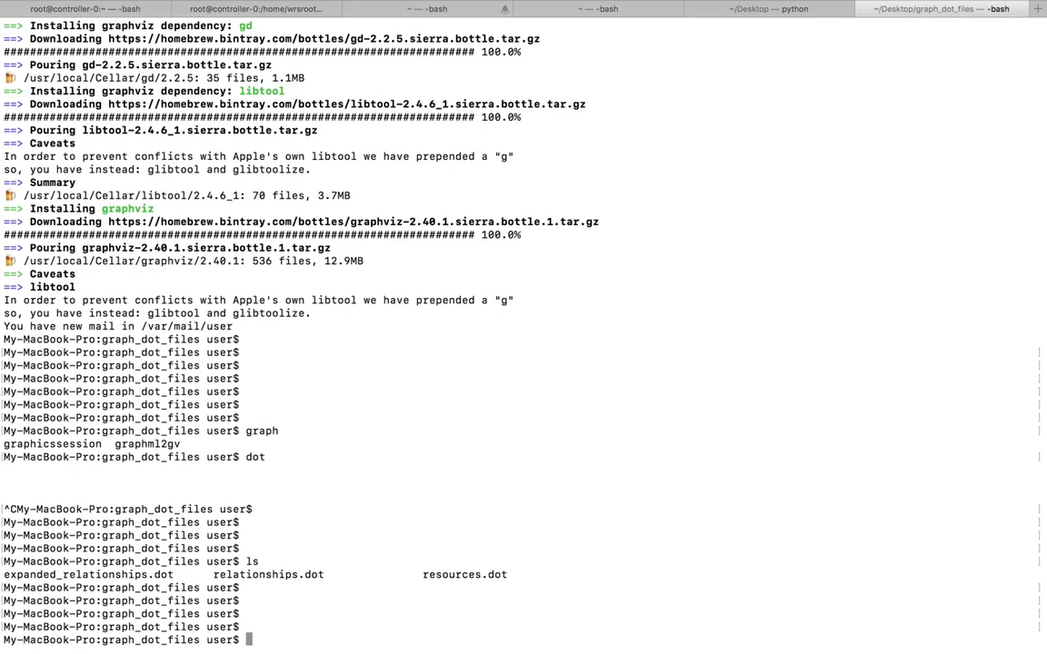
mouse_move(503, 428)
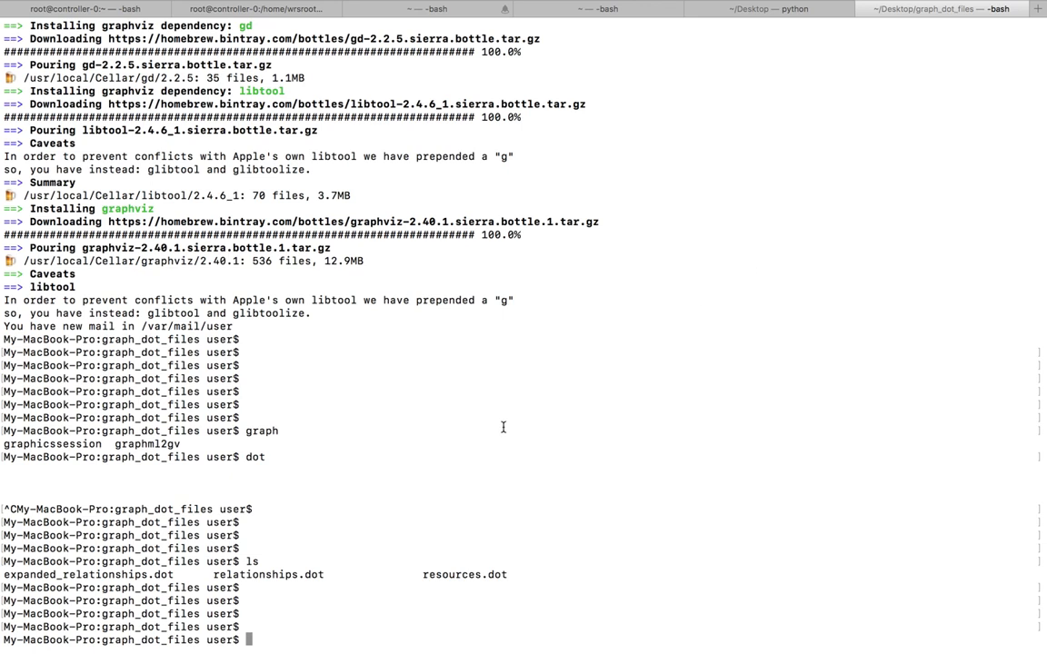
List the folder's .dot files and select the relationships.dot file name
double_click(87, 574)
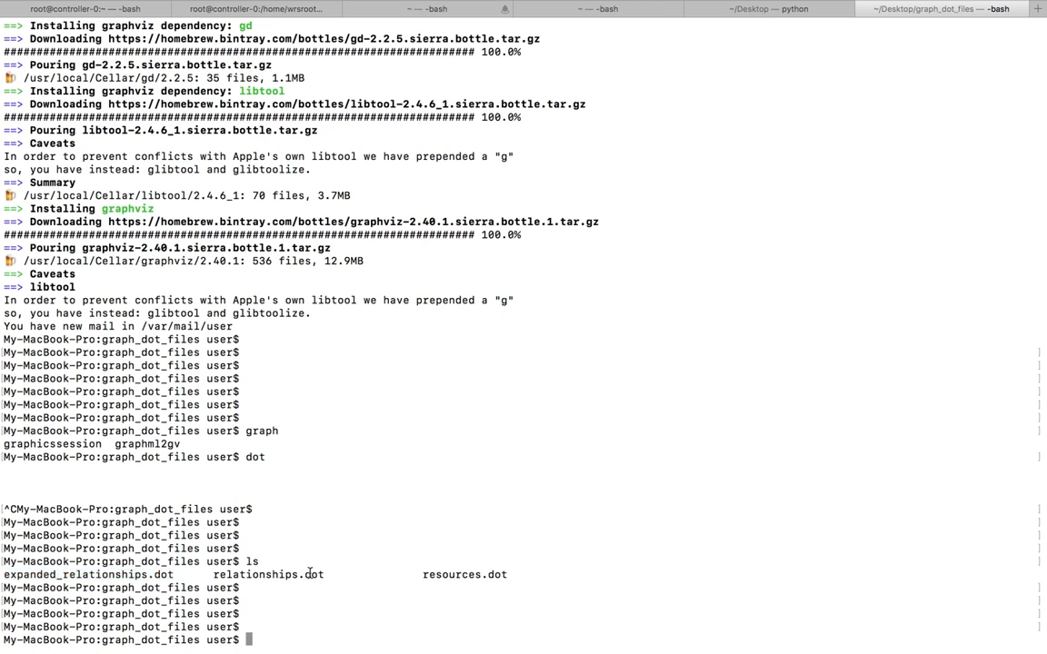
double_click(267, 573)
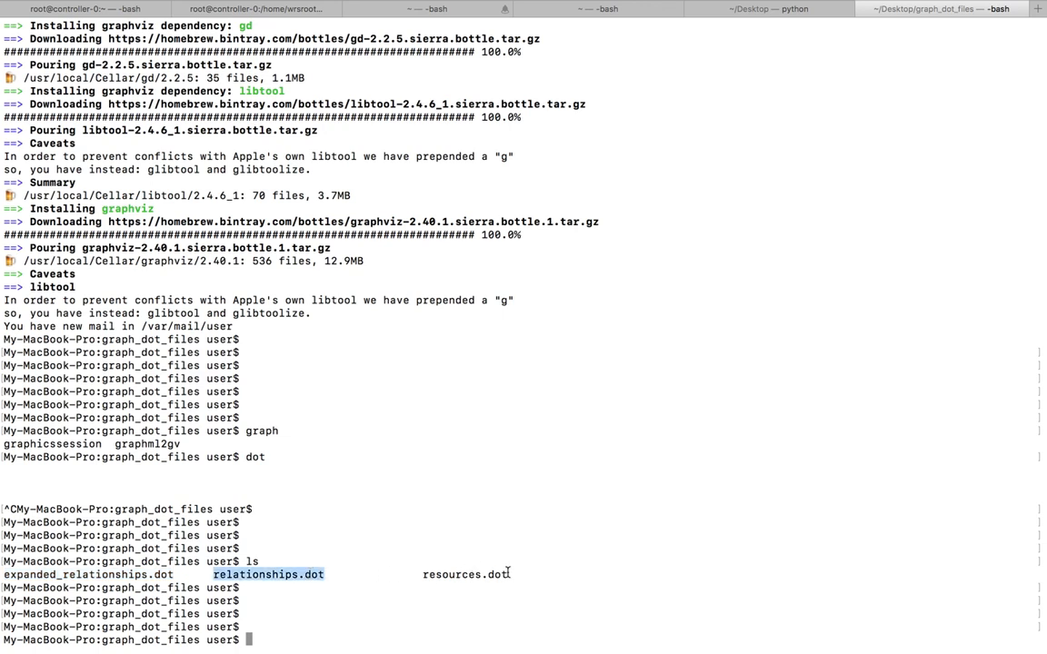
double_click(466, 573)
text(dot -Tpng)
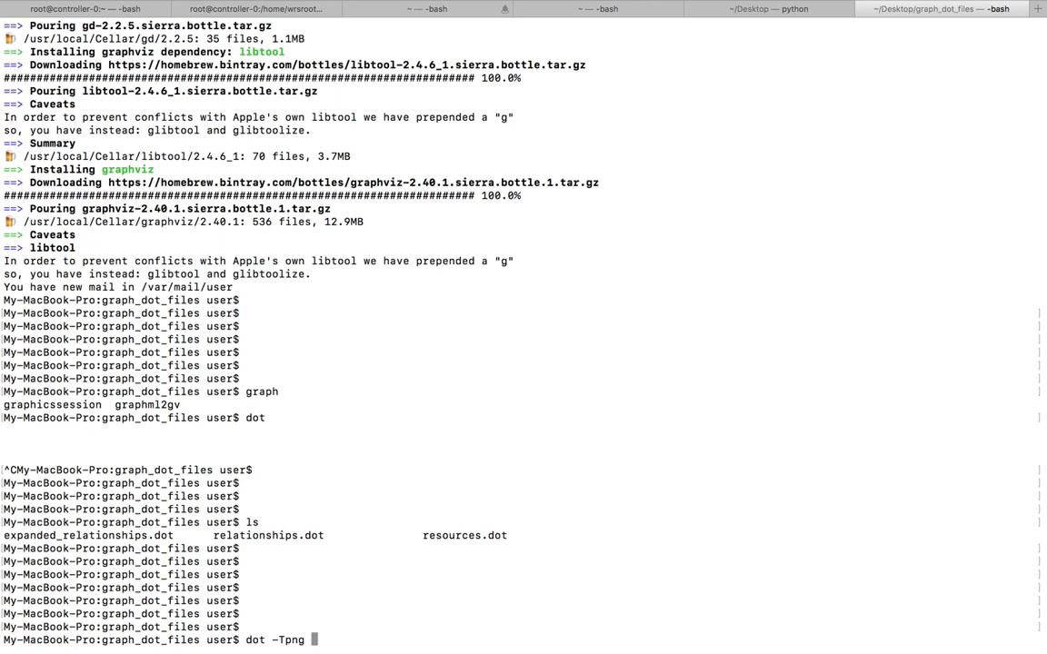
Render relationships.dot to output1.png with dot -Tpng, which fails with a syntax error
text(relationships.dot)
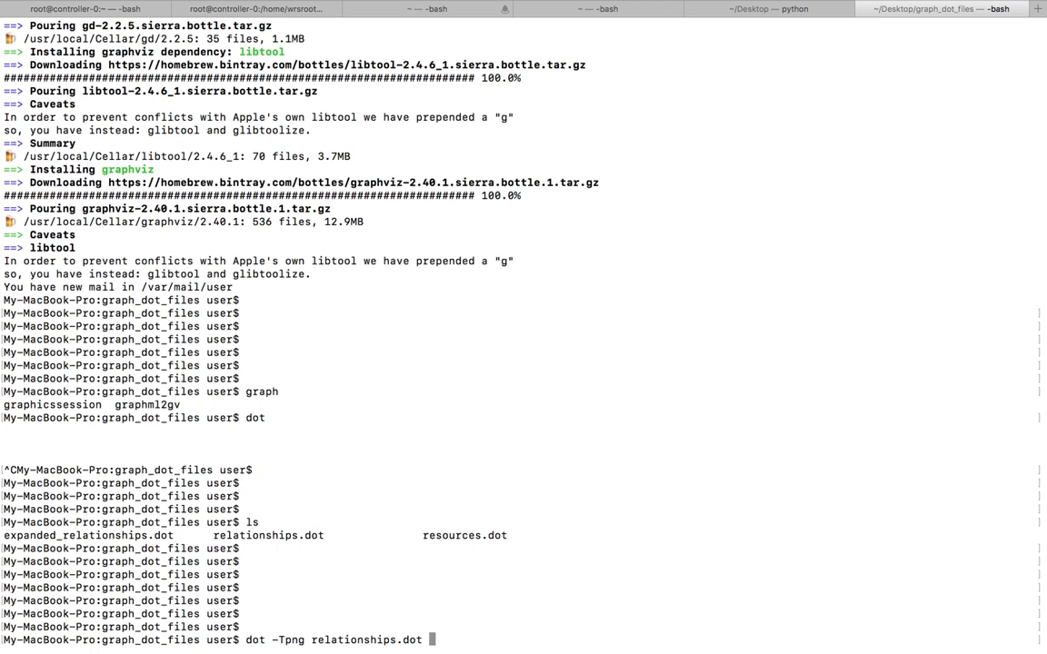
text(-o)
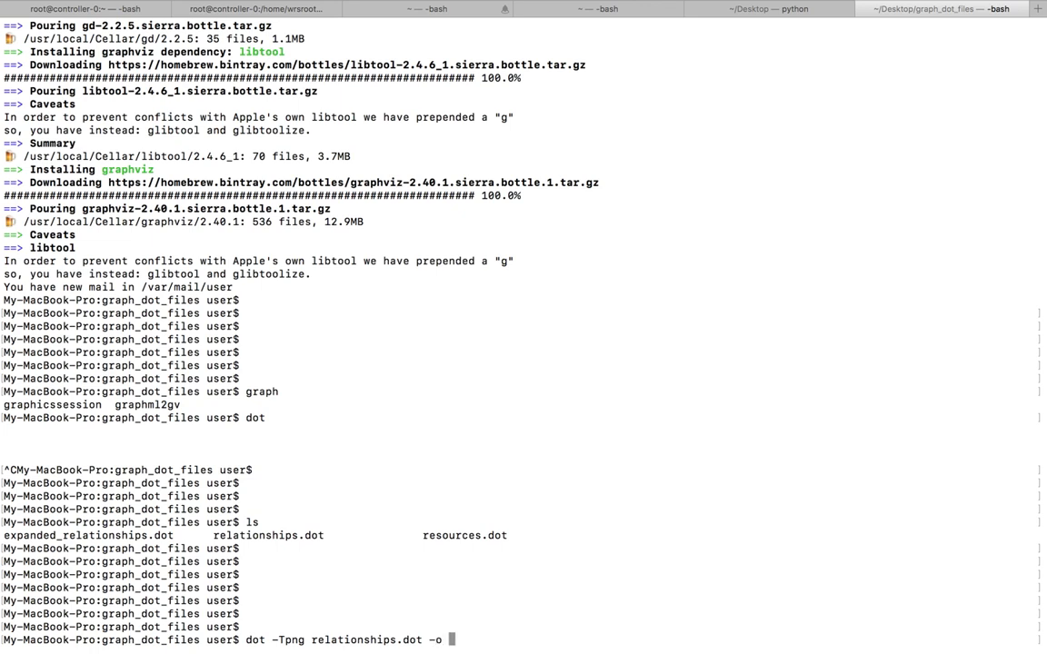
text(output1.p)
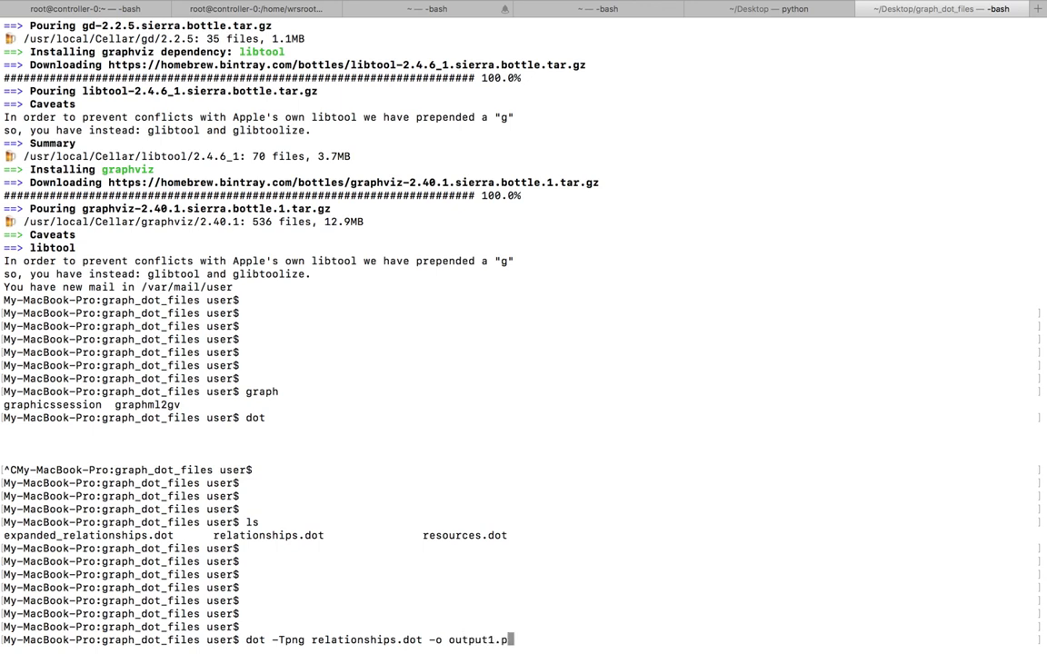
text(ng)
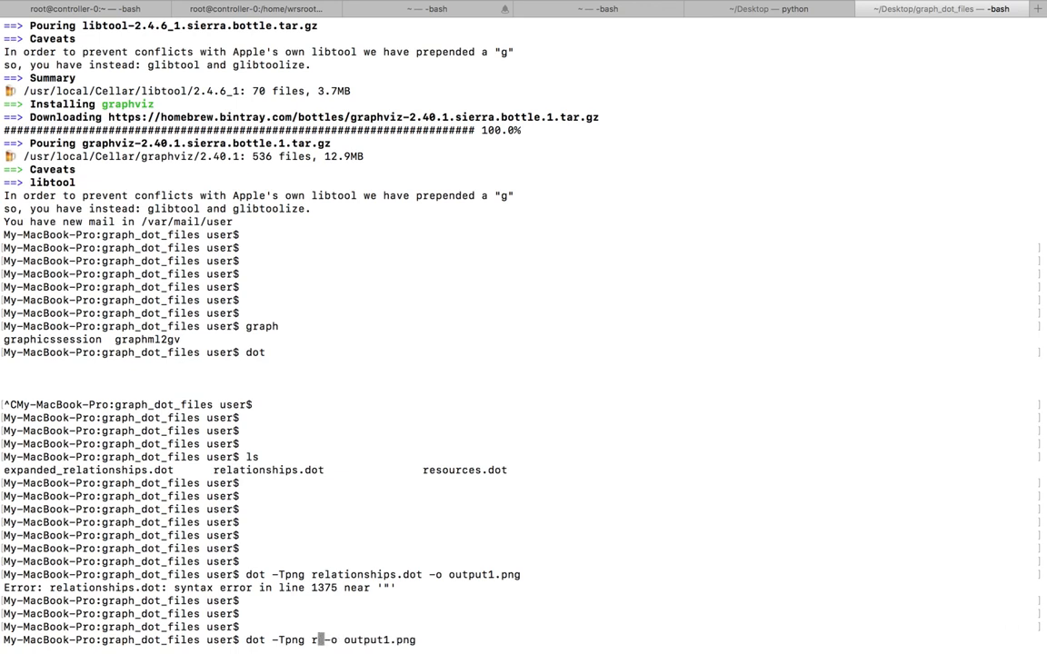
Retry the render with resources.dot, then relationships.dot again; both fail
text(esources.dot)
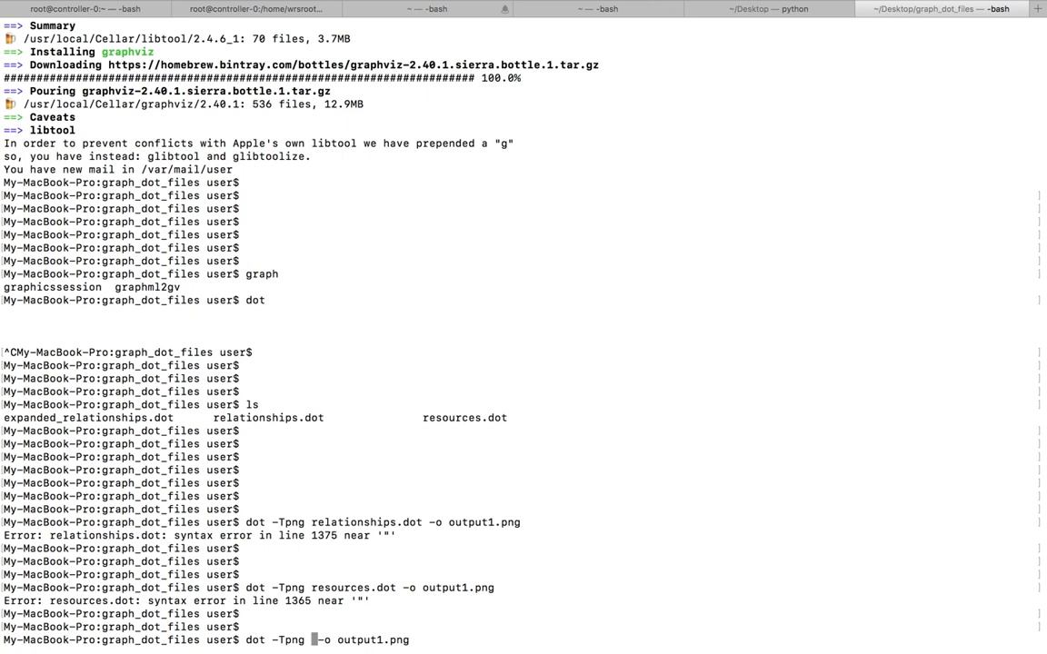
text(relationships.dot)
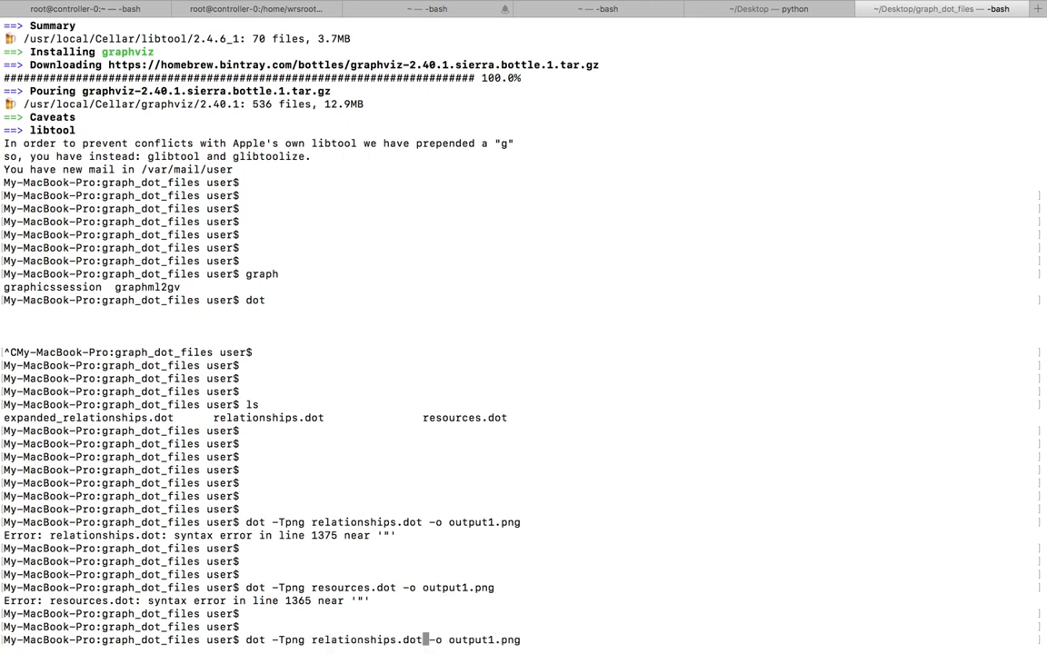
key(Return)
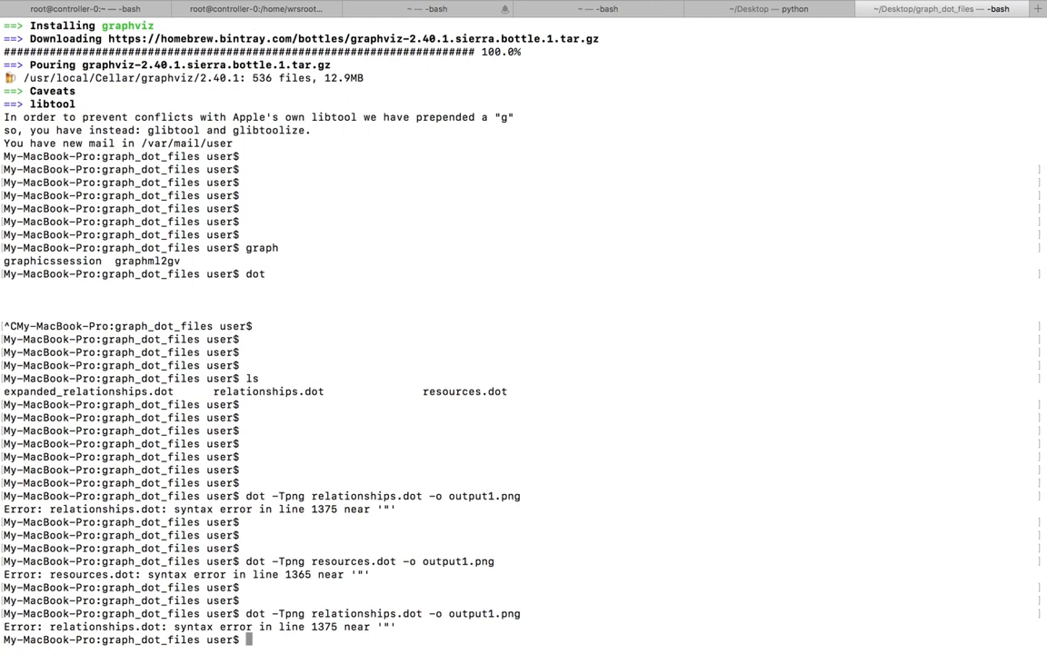
scroll(down, 3)
text(ls)
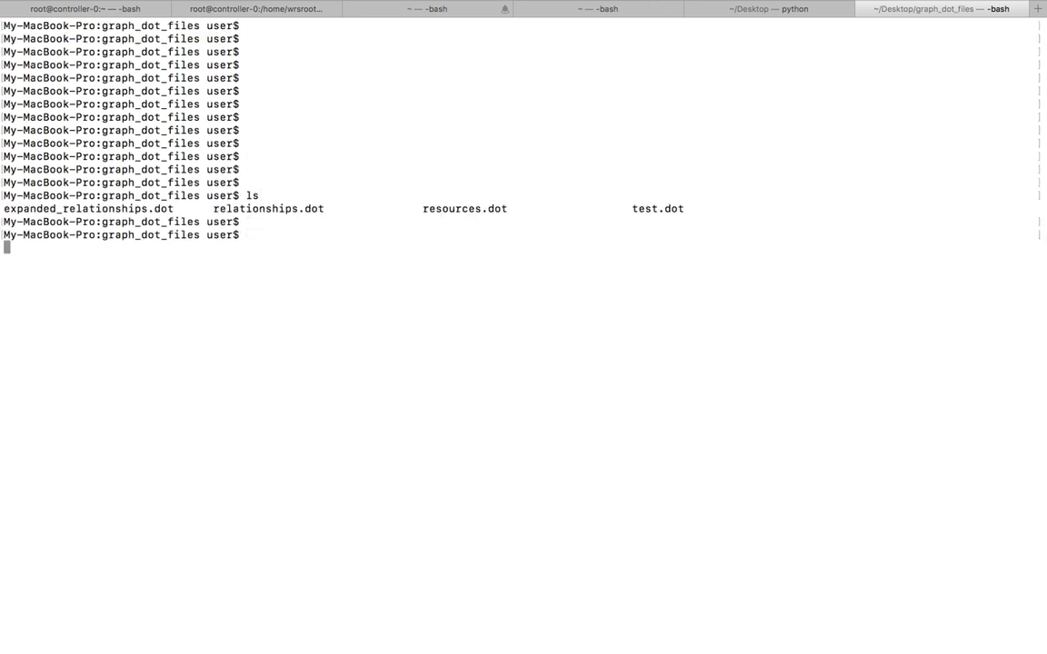
Show test.dot with cat and render it with 'dot -Tpng test.dot -o output1.png'
text(cat)
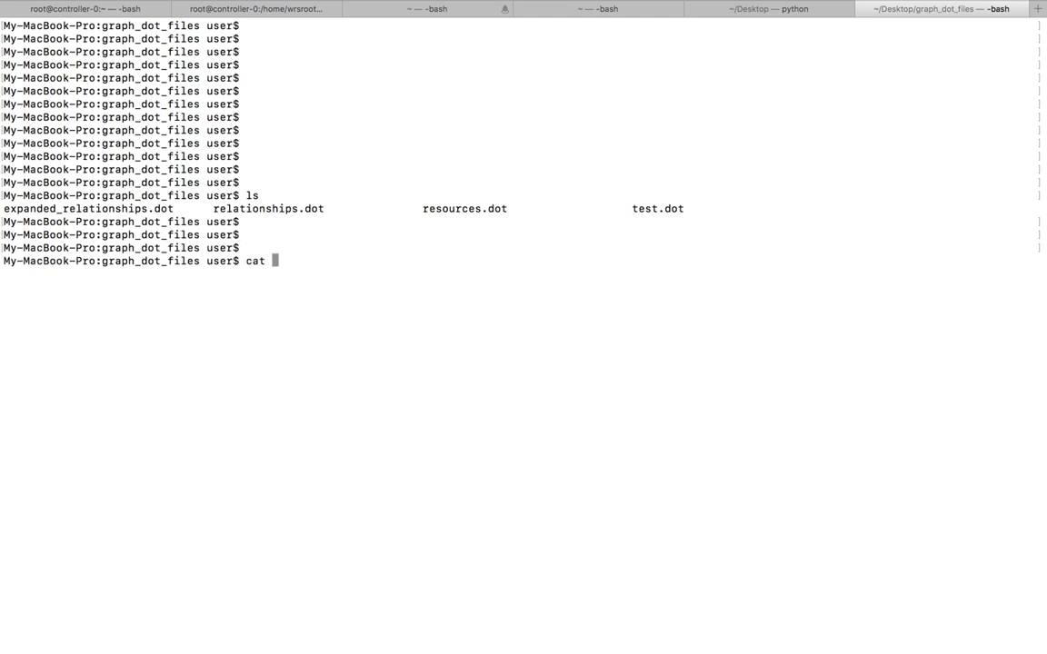
text(test.dot)
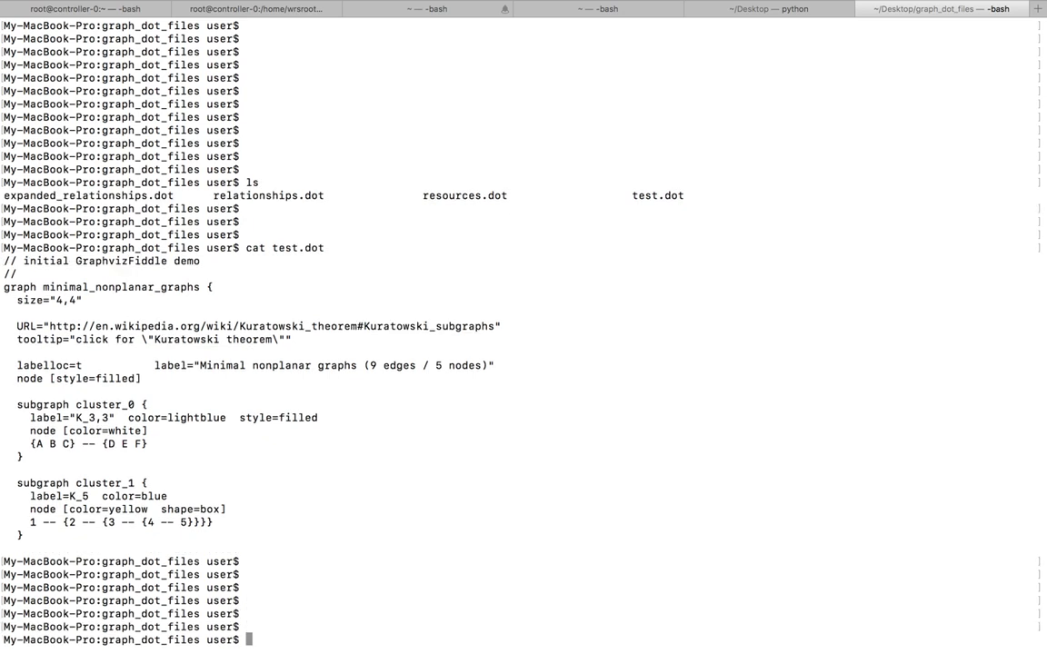
text(dot -Tpng test.dot -o output1.png)
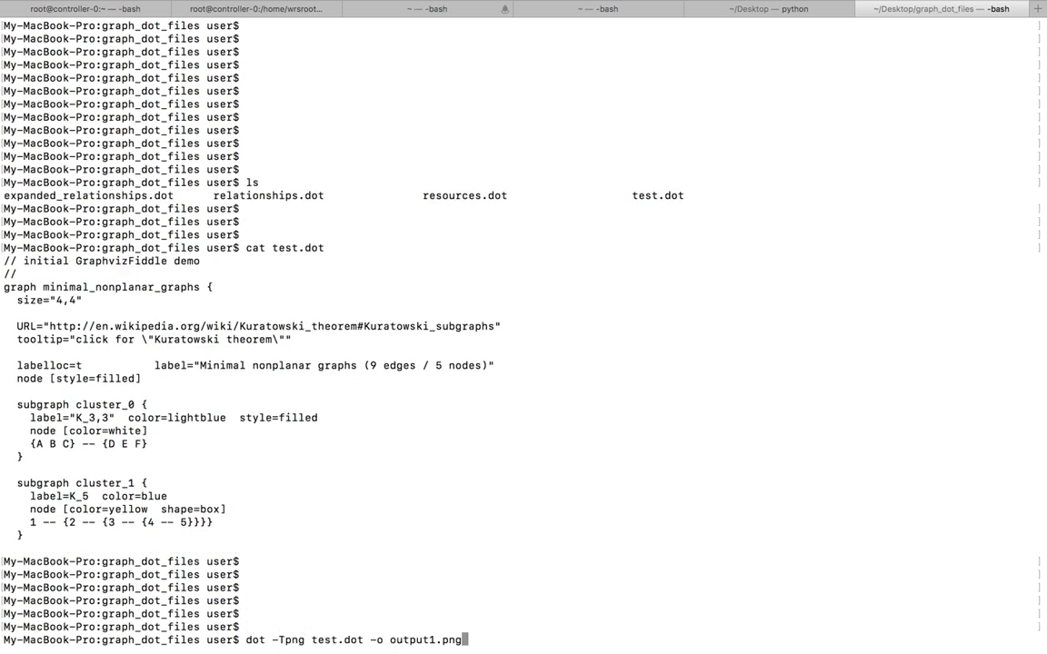
mouse_move(338, 413)
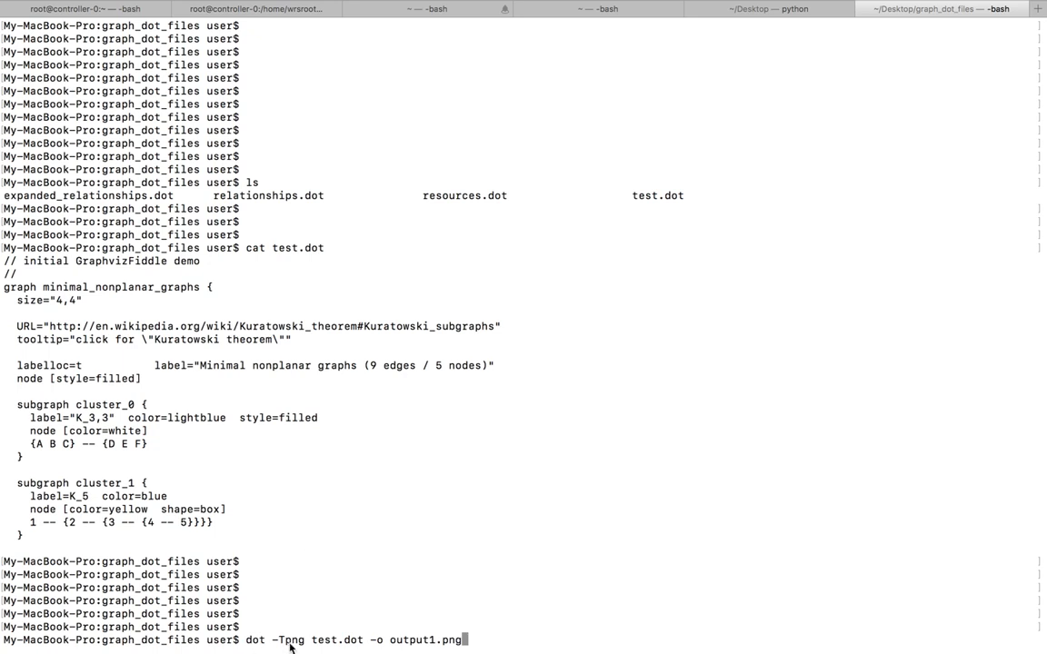
mouse_move(404, 642)
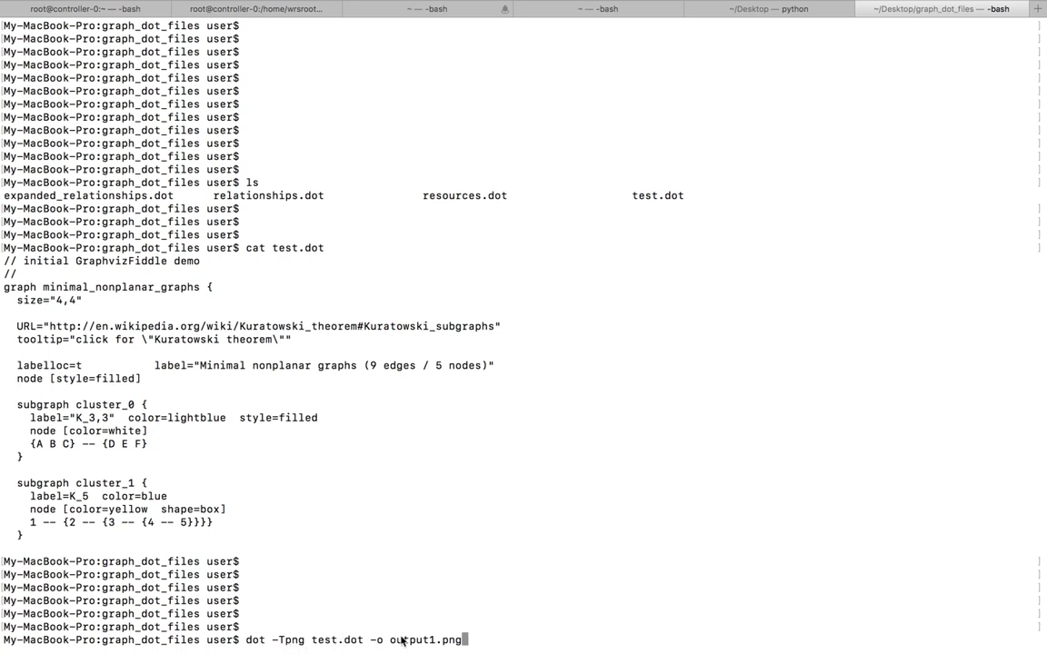
mouse_move(461, 615)
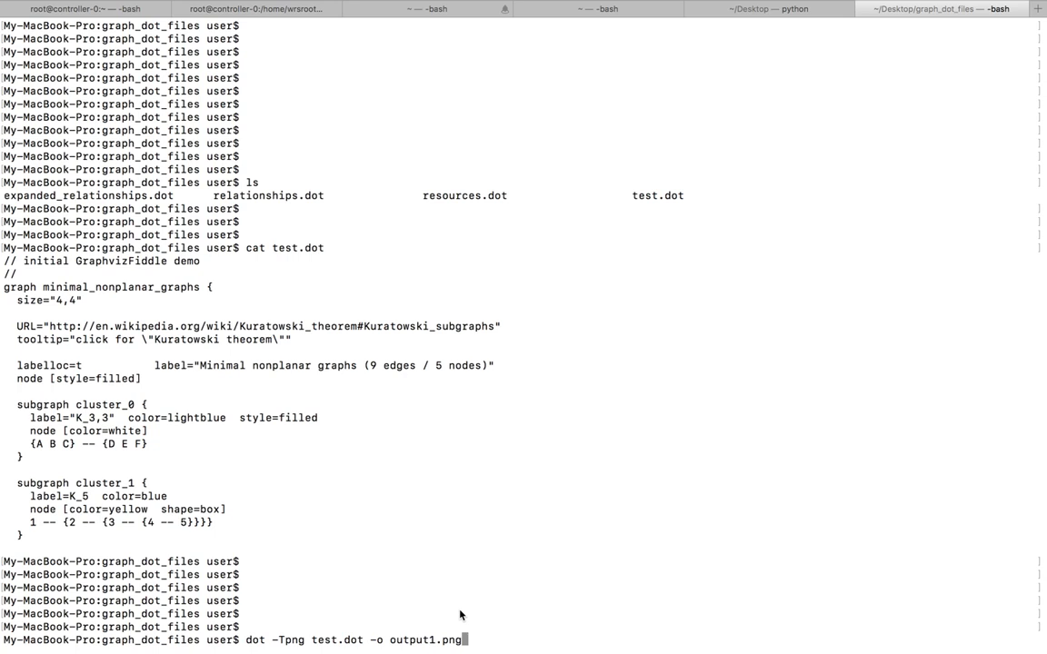
key(Return)
text(ls)
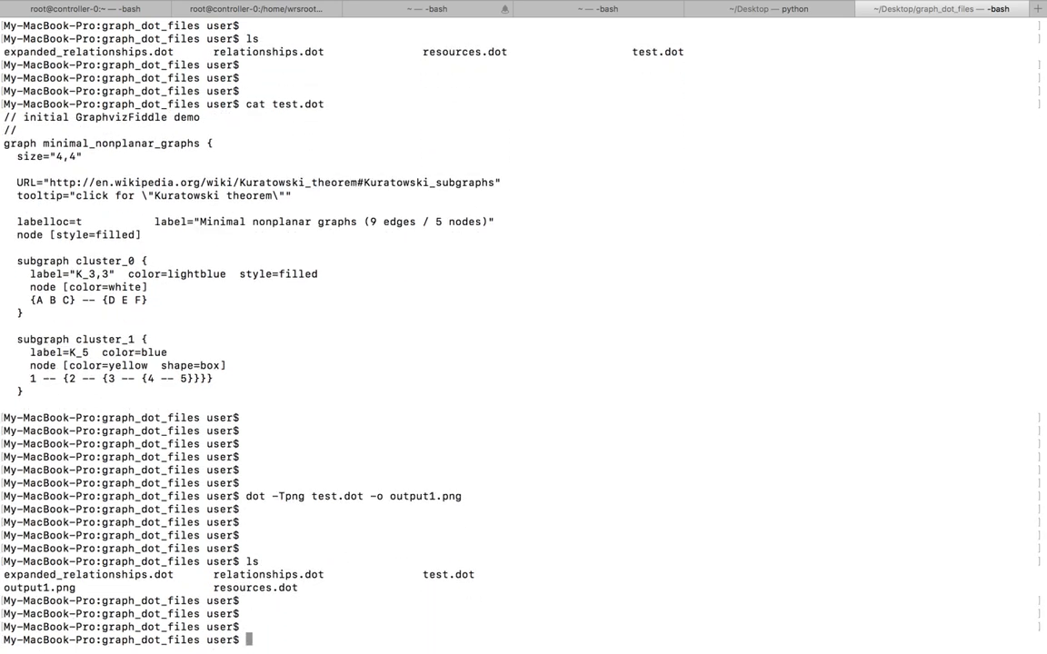
Switch to the graph_dot_files Finder window through Mission Control
double_click(40, 588)
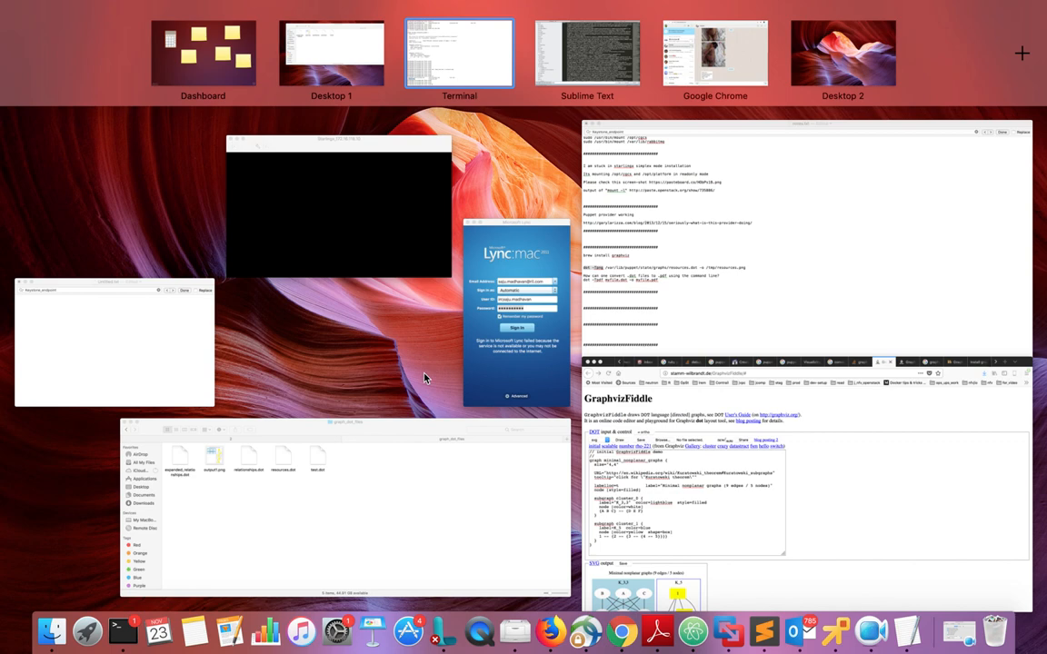
click(458, 53)
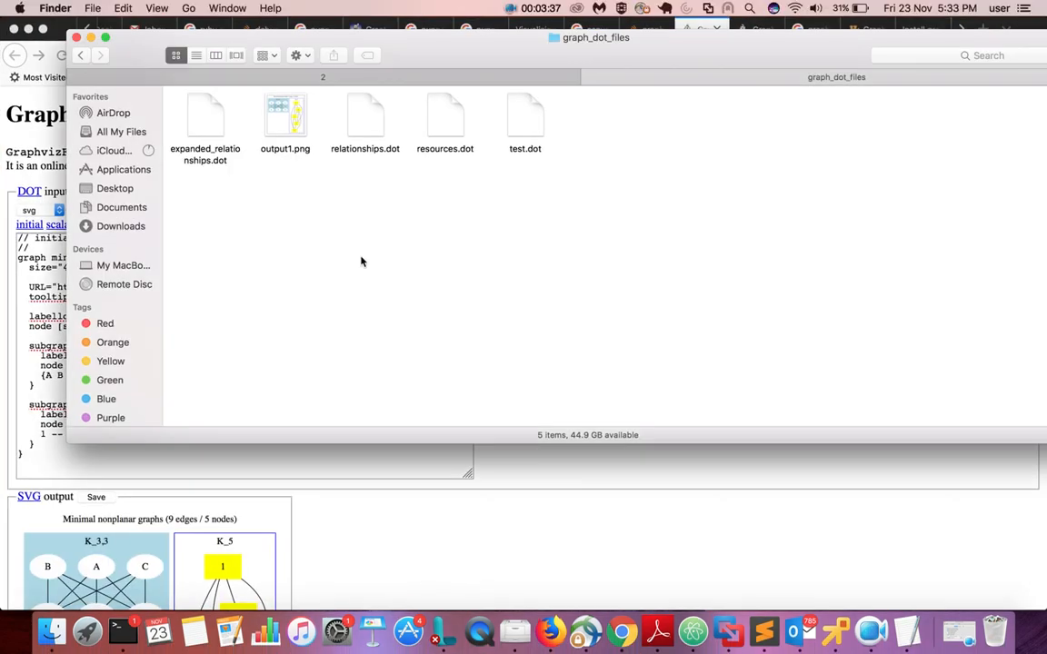
Open output1.png from Finder to view the graph, then return to Terminal
click(284, 115)
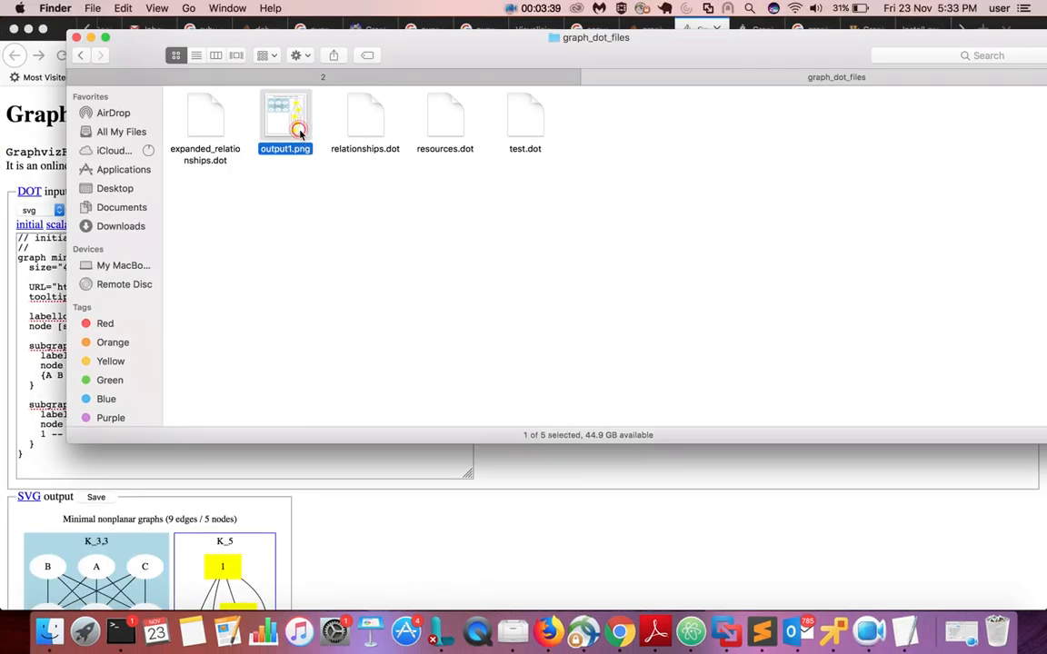
double_click(286, 117)
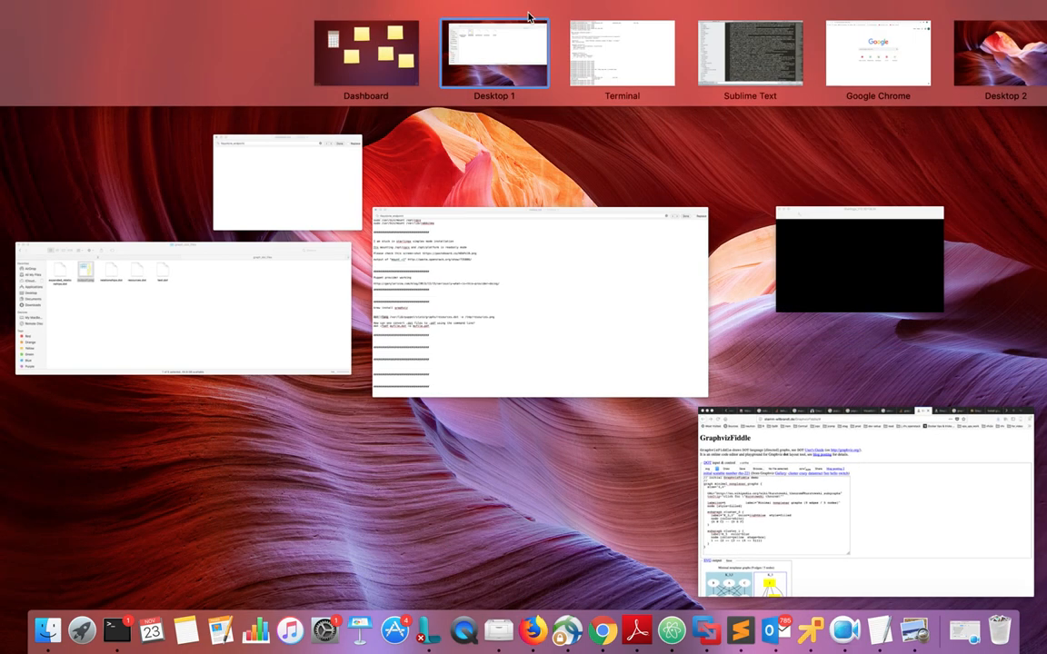
click(622, 52)
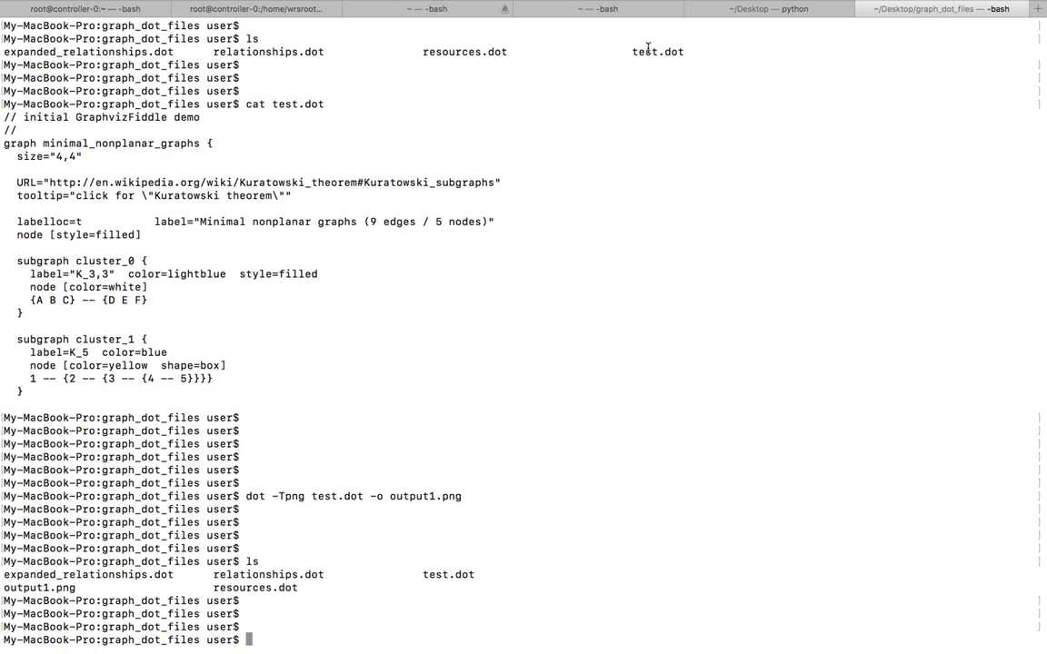
scroll(down, 3)
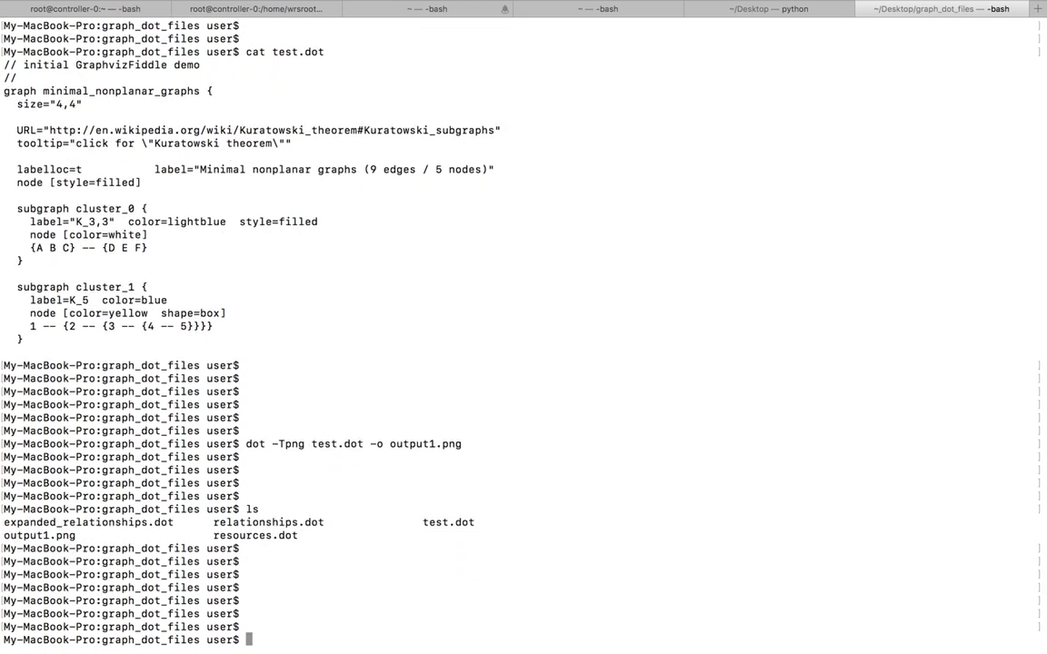